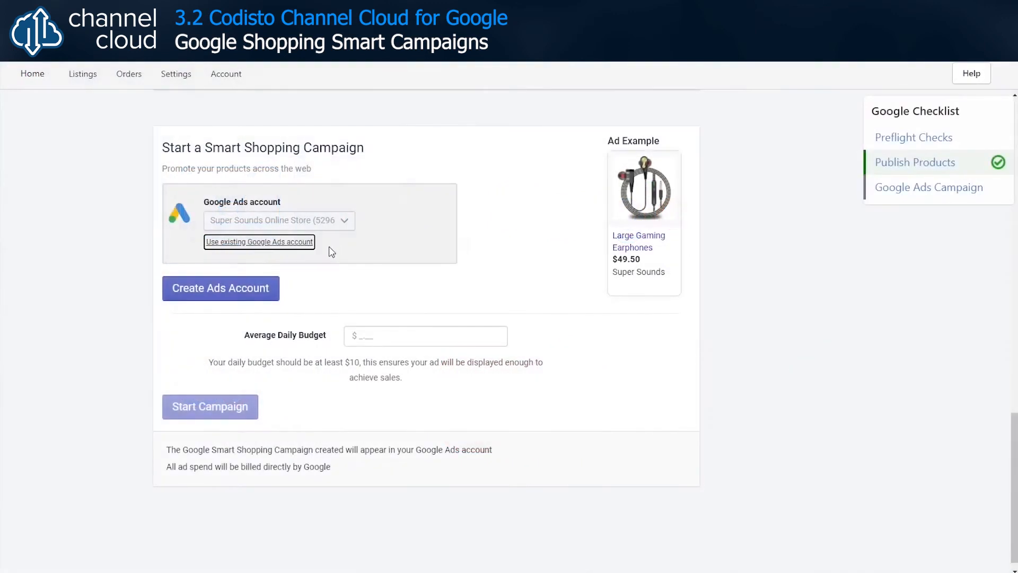
- Create a new Google Ads account, accepting Google's terms and policies
left_click(220, 288)
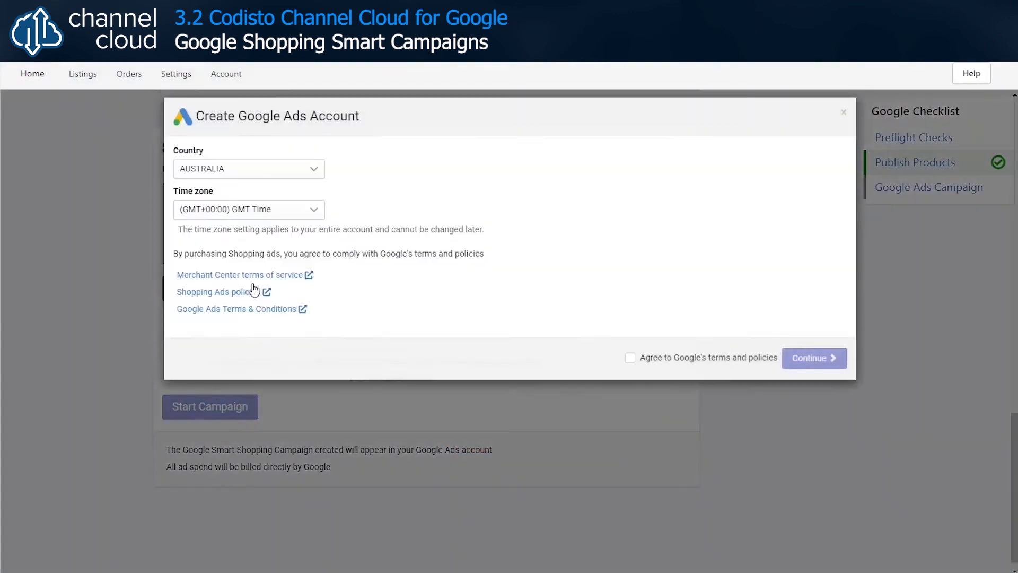
left_click(630, 357)
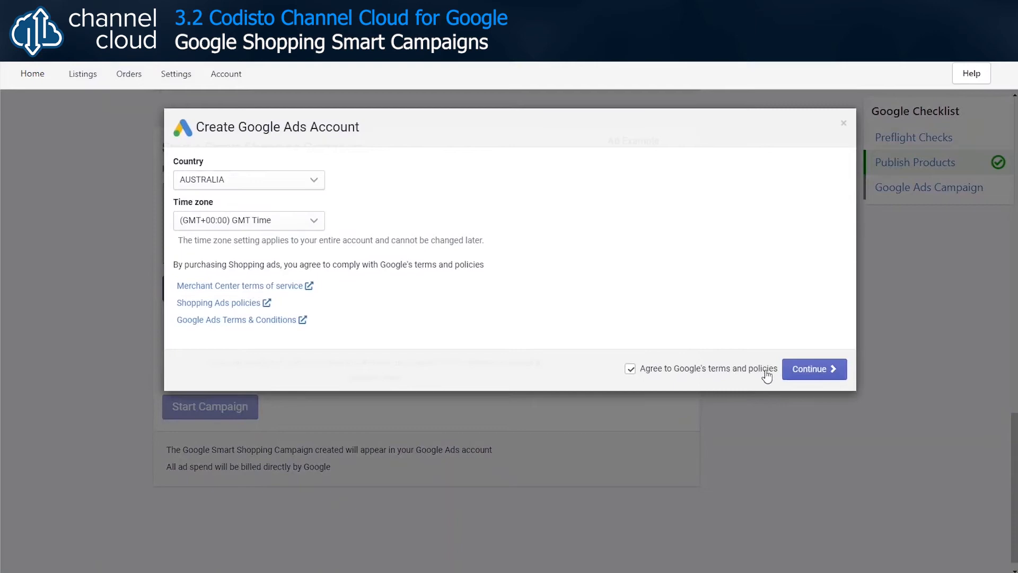
left_click(813, 369)
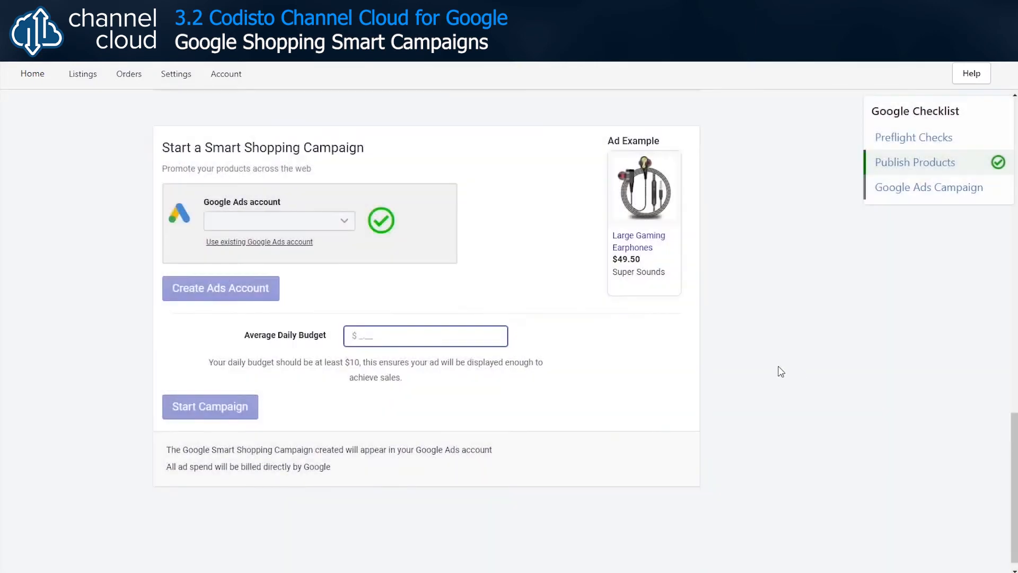
- Enter an average daily budget of 100 and start the Smart Shopping campaign
type("100")
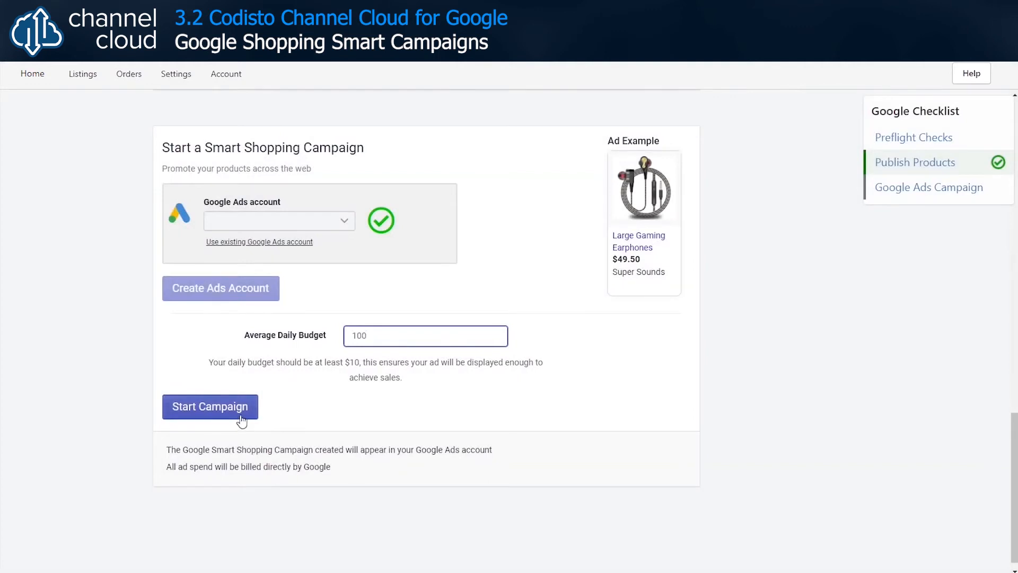
left_click(210, 406)
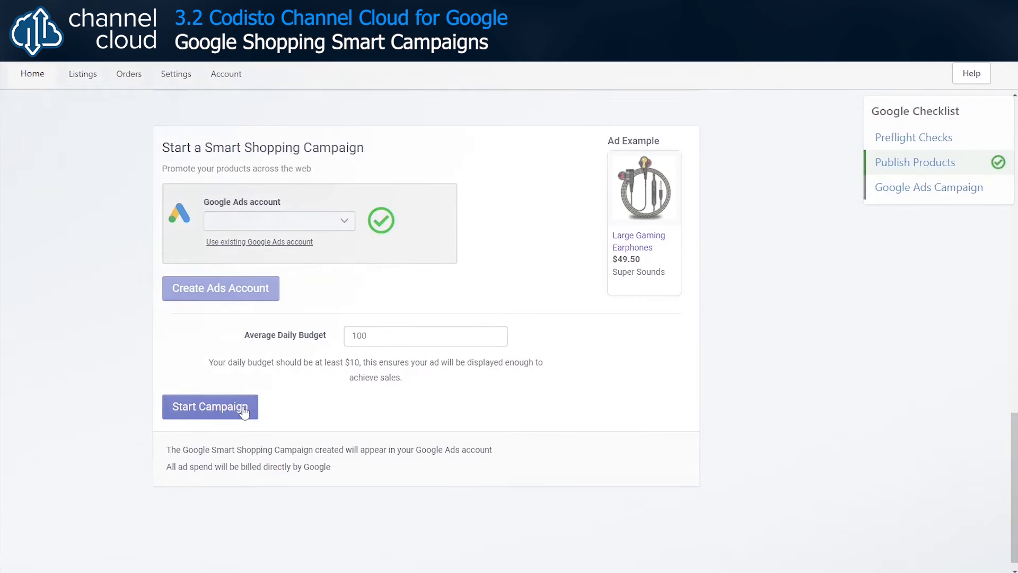
left_click(210, 406)
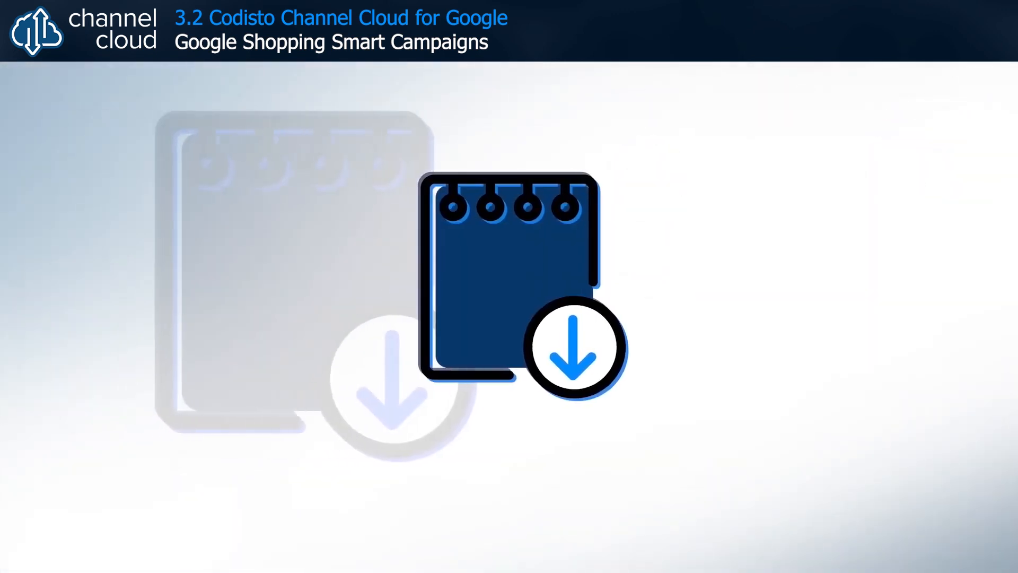